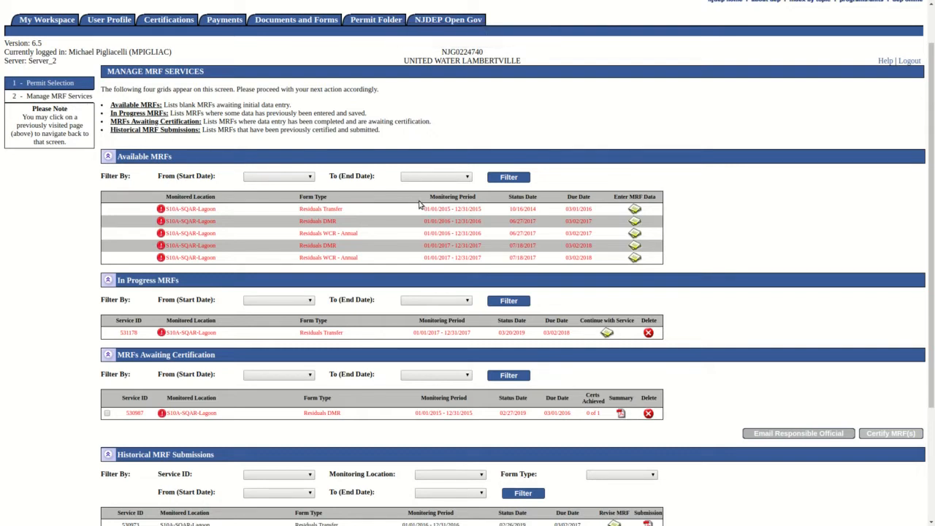
mouse_move(146, 214)
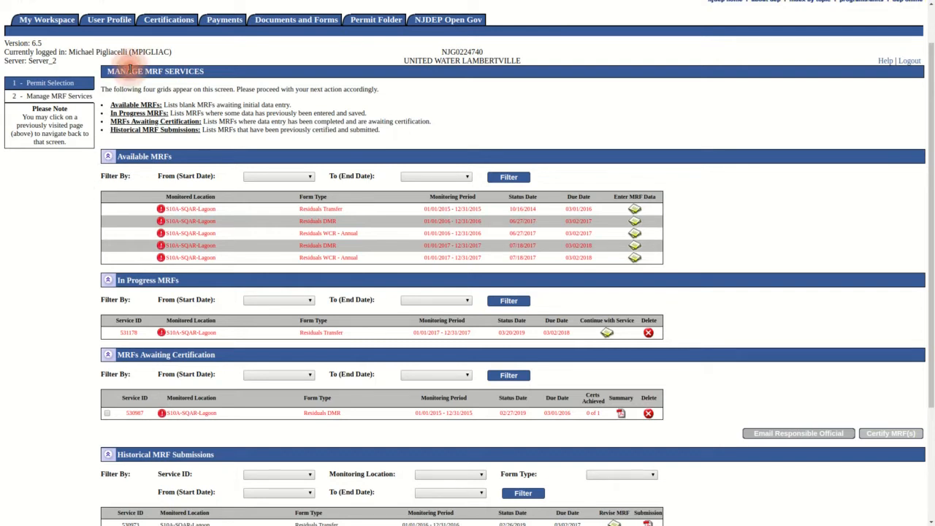
mouse_move(134, 157)
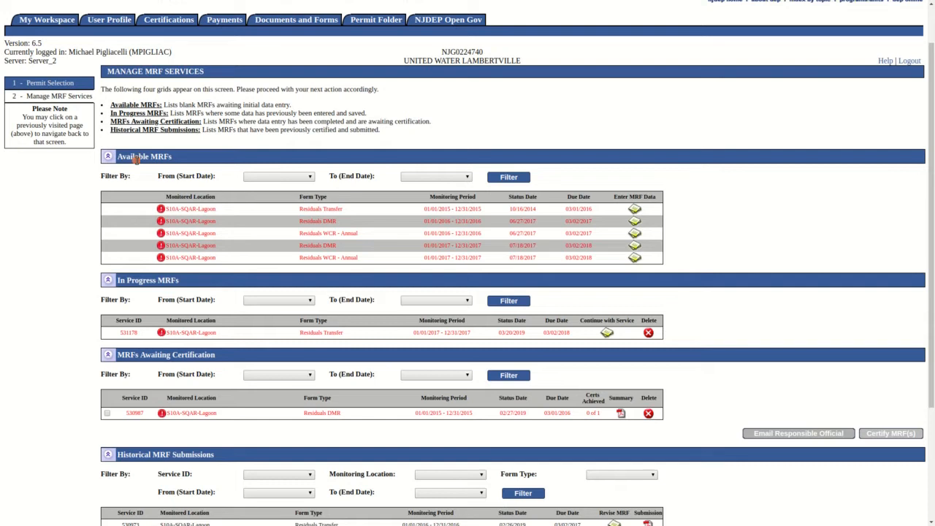
mouse_move(437, 220)
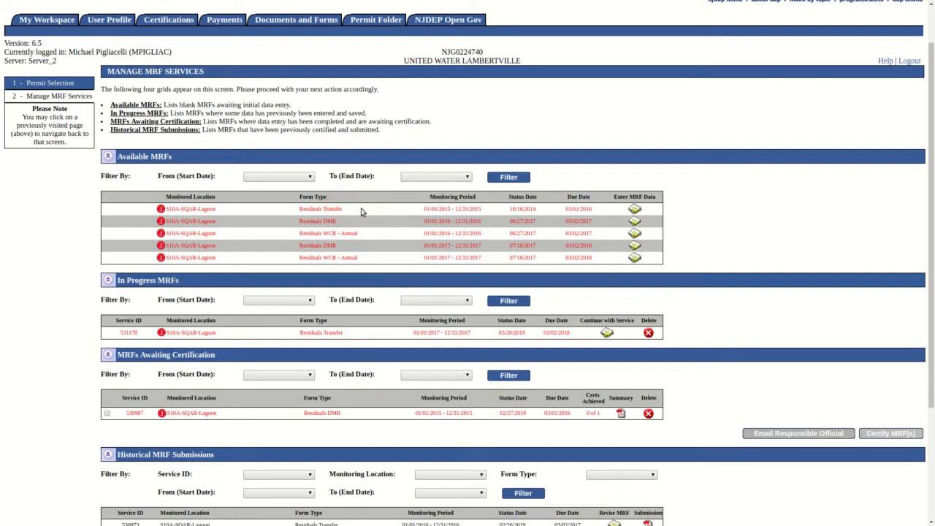
mouse_move(485, 212)
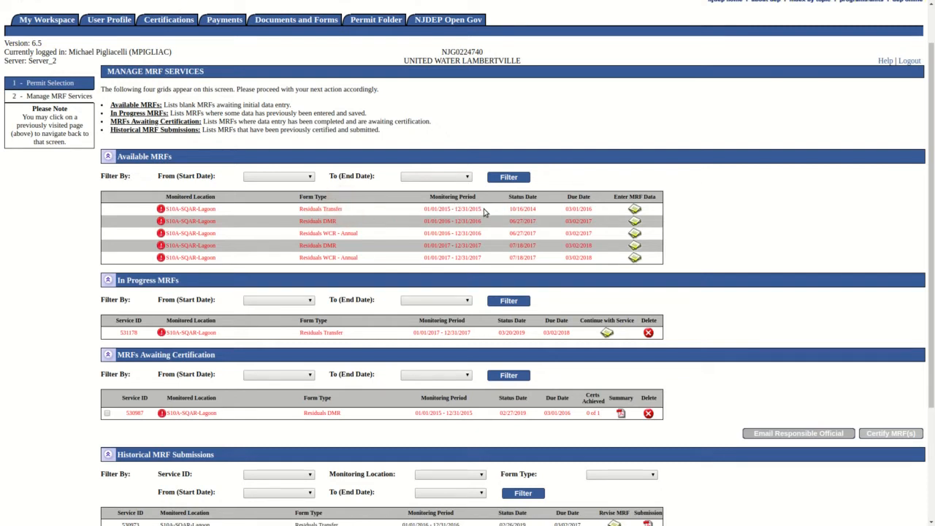
mouse_move(541, 213)
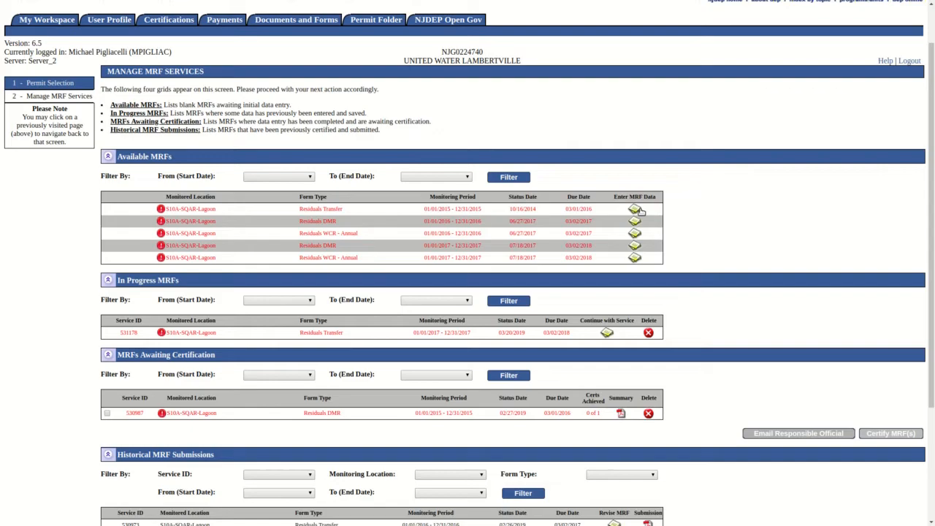
Step: Start Enter MRF Data for the 01/01/2015–12/31/2015 Residuals Transfer report
left_click(634, 209)
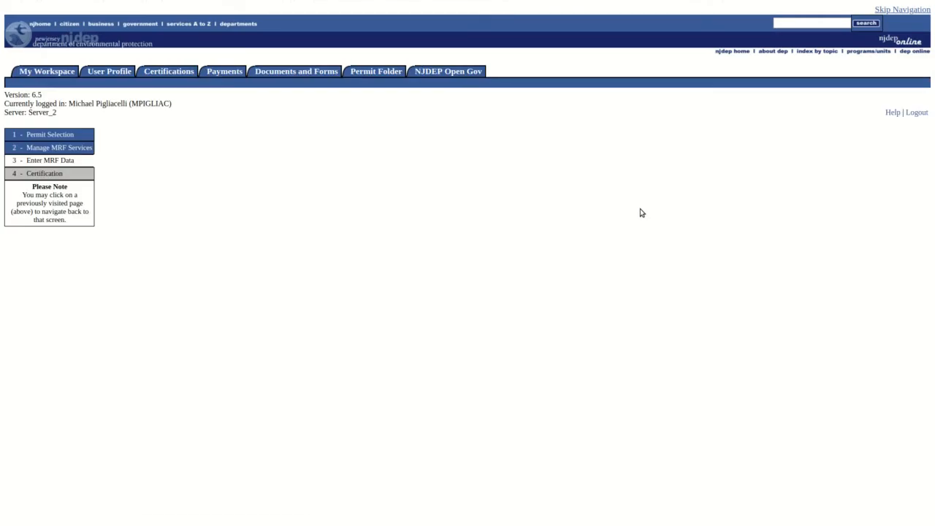
left_click(47, 159)
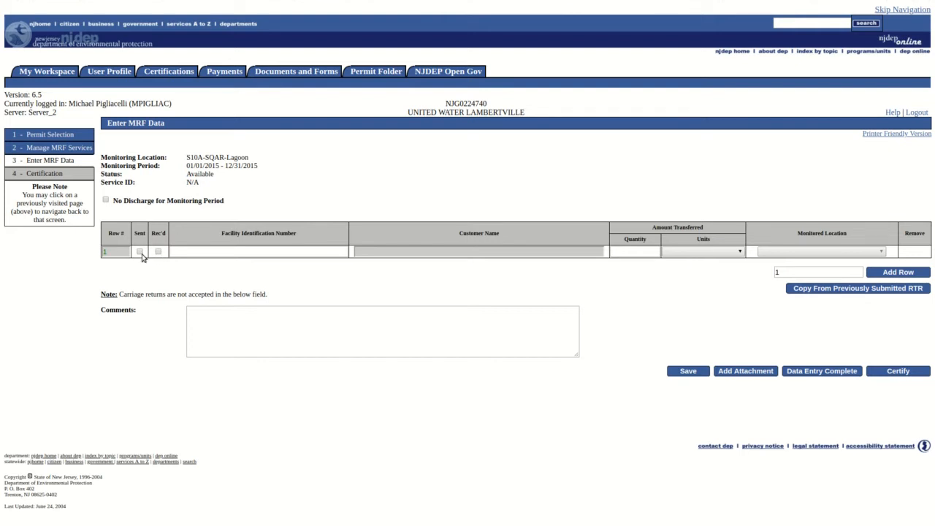
Step: Check Sent on row 1 and enter facility ID 46125, auto-filling Tilcon New York Inc-Bernardsville Asphalt
left_click(141, 251)
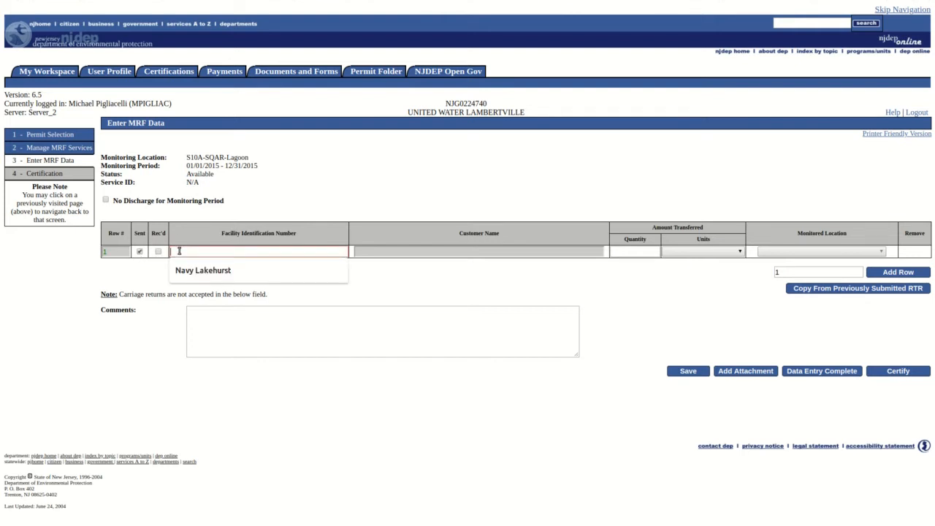
type("4")
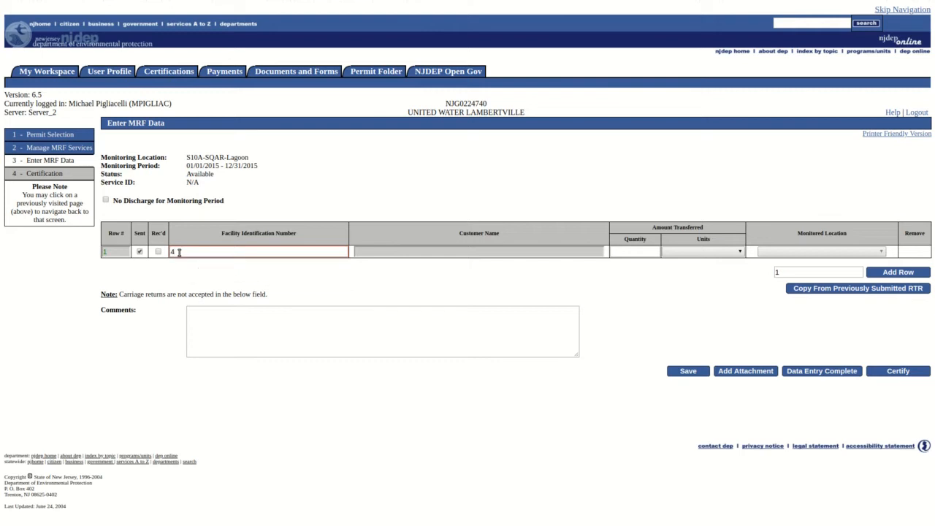
type("6666")
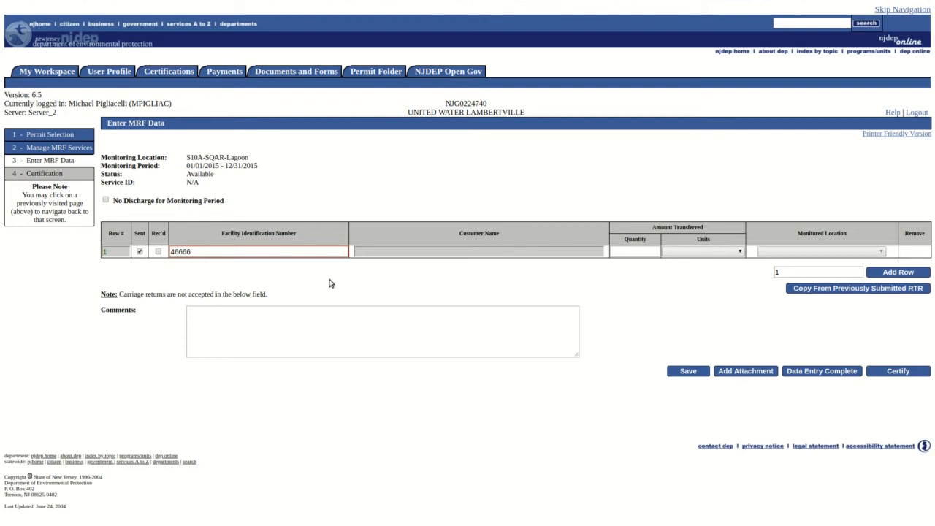
mouse_move(336, 298)
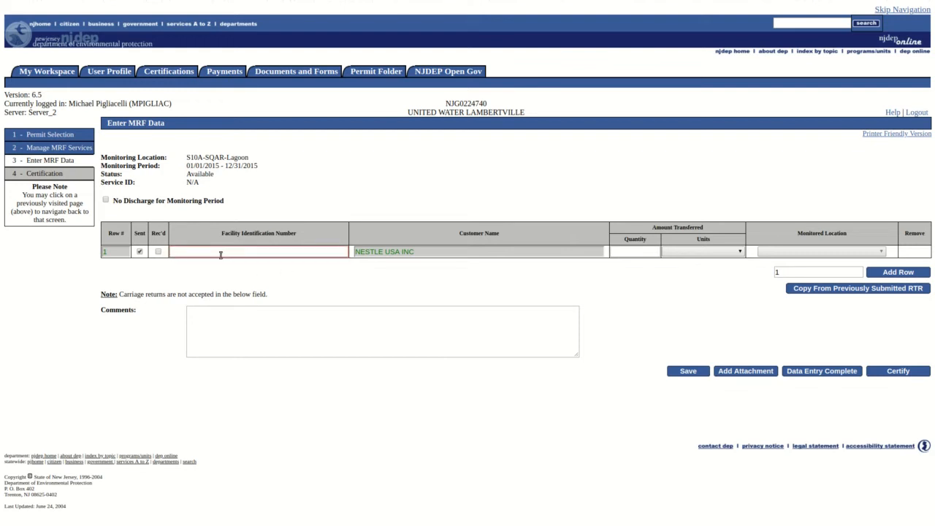
type("OS-")
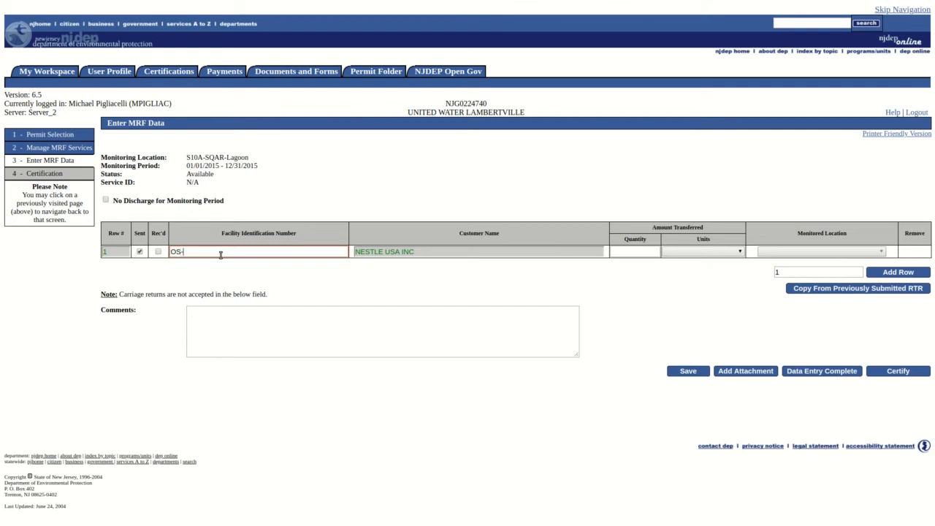
type("PA")
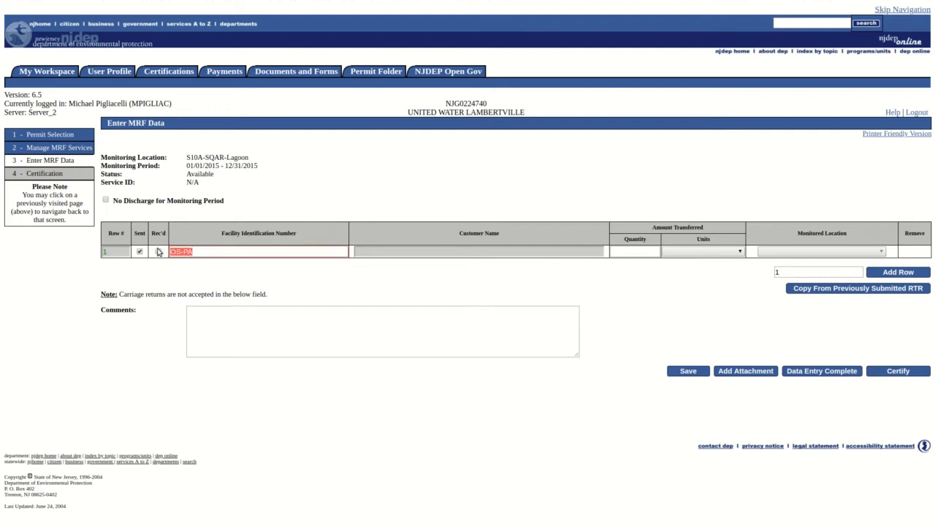
type("4612")
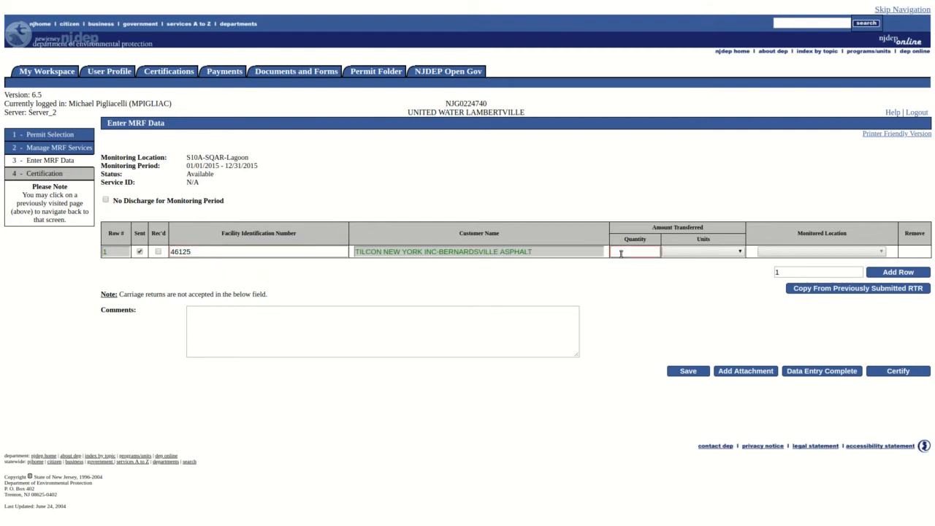
Step: Enter quantity 5000 with units GALLONS in row 1
type("5000")
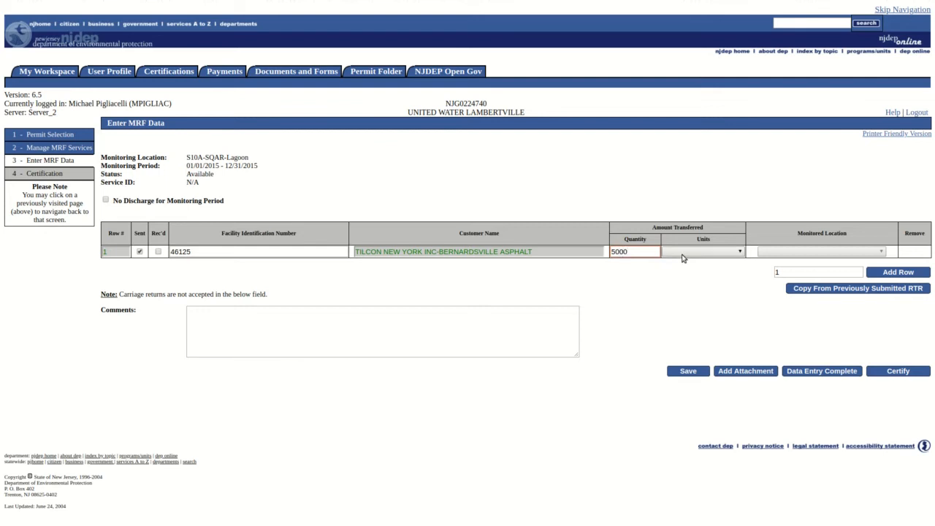
left_click(703, 251)
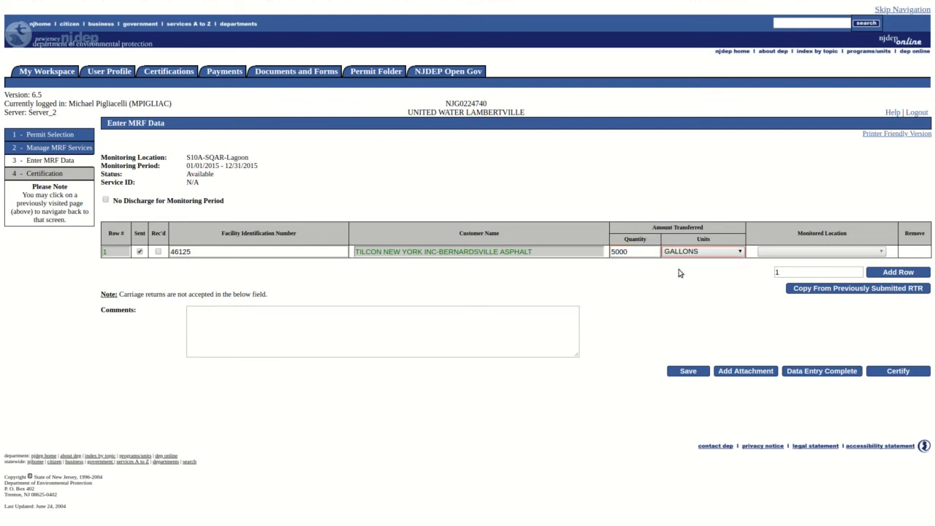
left_click(701, 251)
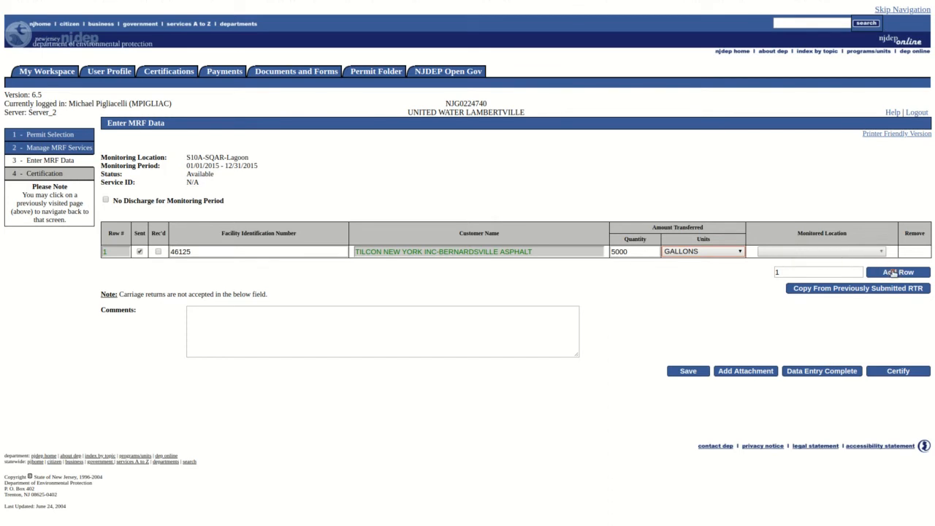
Step: Add a second transfer row, then delete it with confirmation, keeping only row 1
left_click(897, 272)
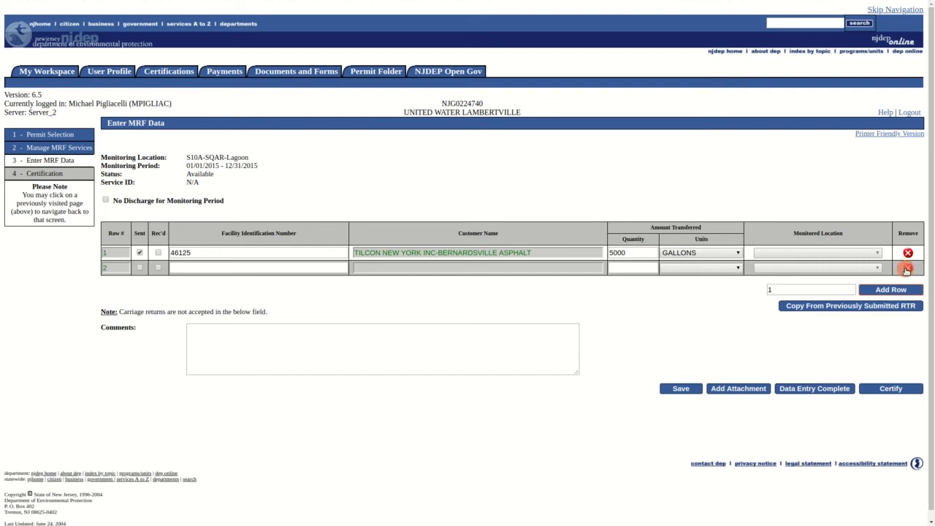
left_click(909, 267)
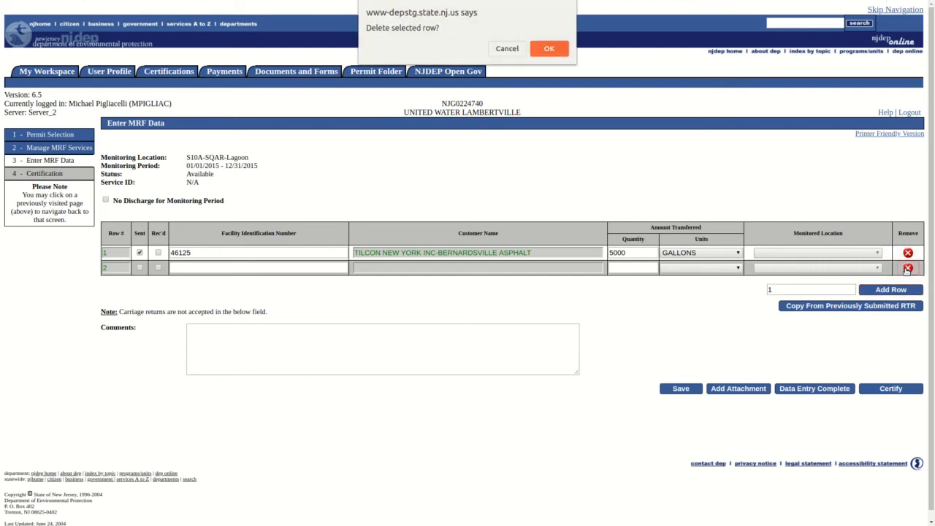
left_click(550, 48)
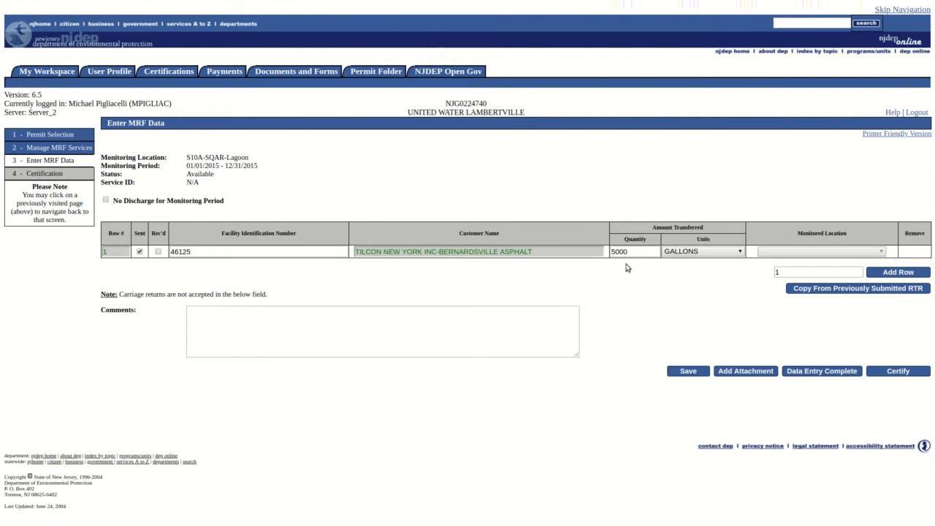
mouse_move(681, 301)
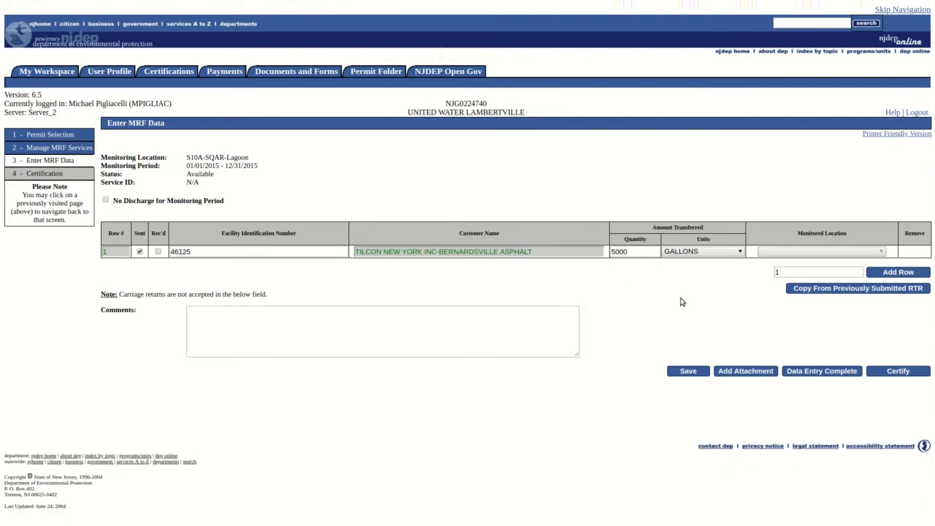
mouse_move(835, 310)
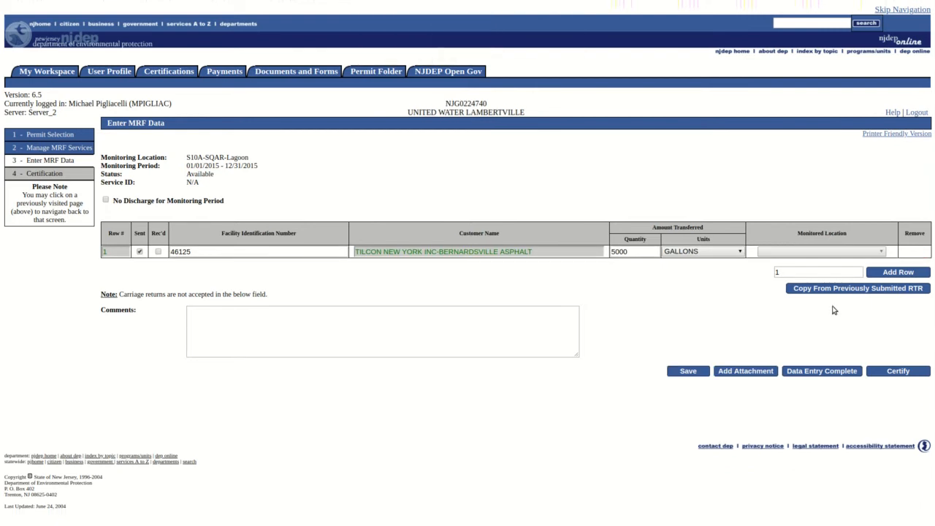
left_click(858, 288)
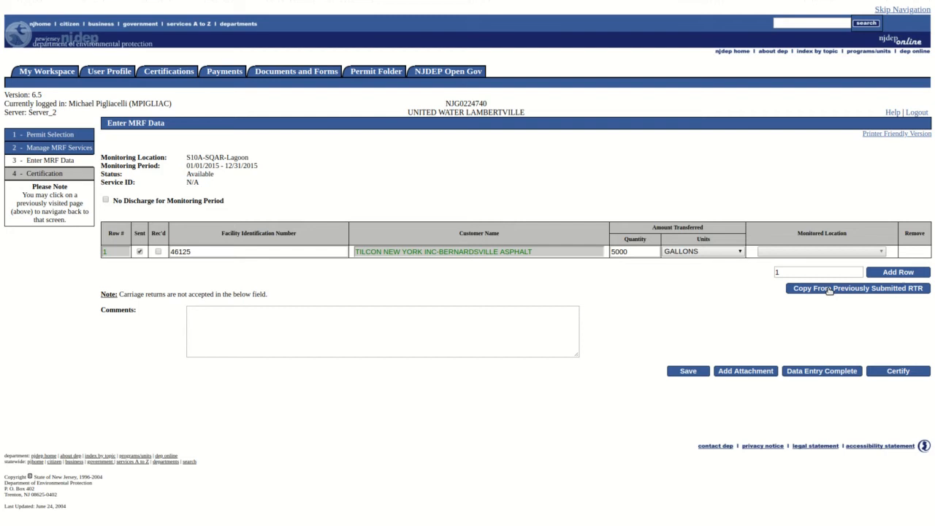
Step: Copy data from the previously submitted 01/01/2016-12/31/2016 RTR into this form
left_click(858, 288)
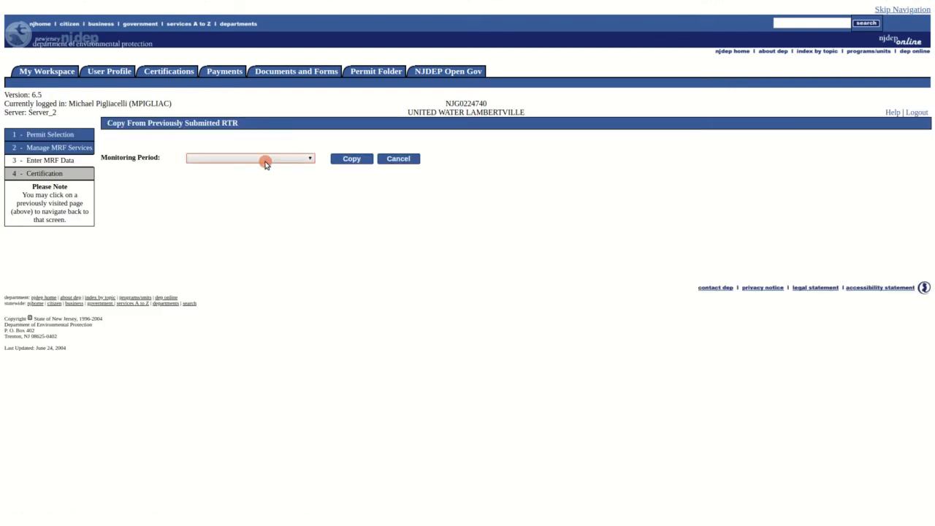
left_click(250, 158)
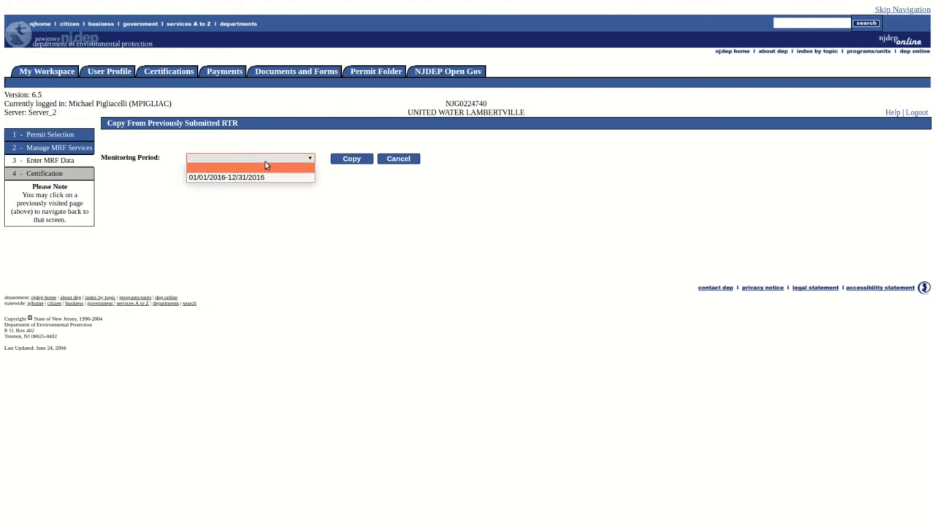
left_click(225, 177)
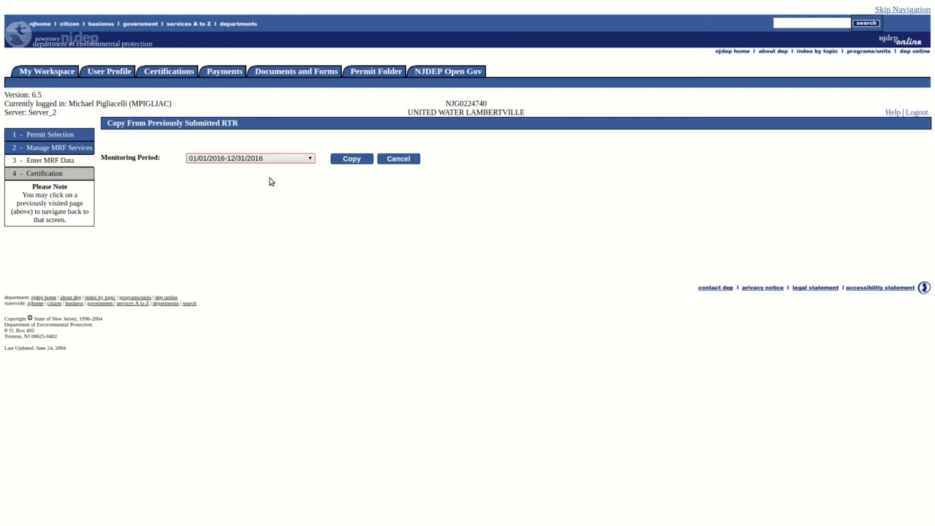
left_click(351, 158)
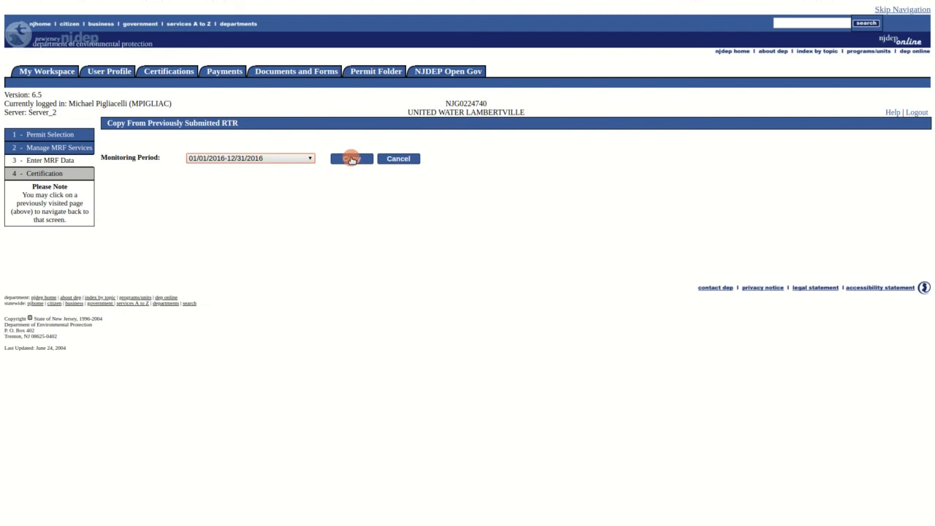
left_click(350, 158)
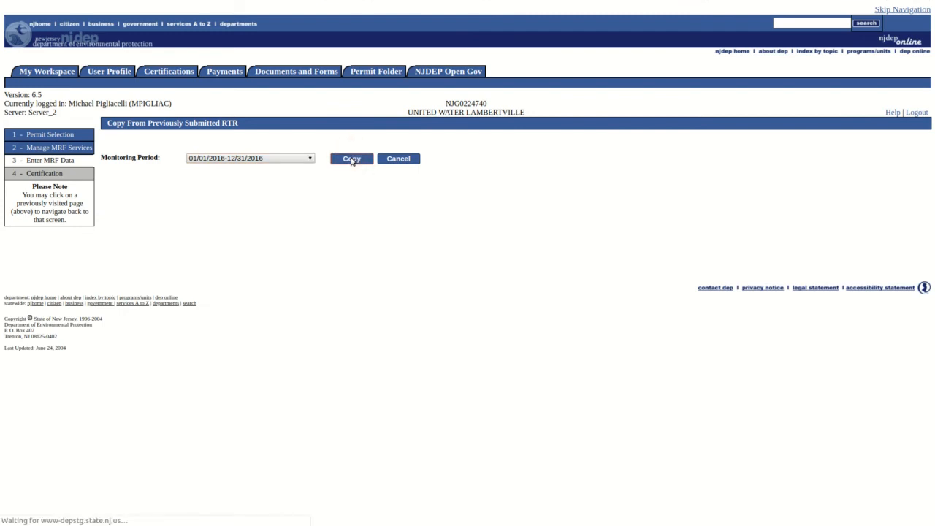
left_click(351, 158)
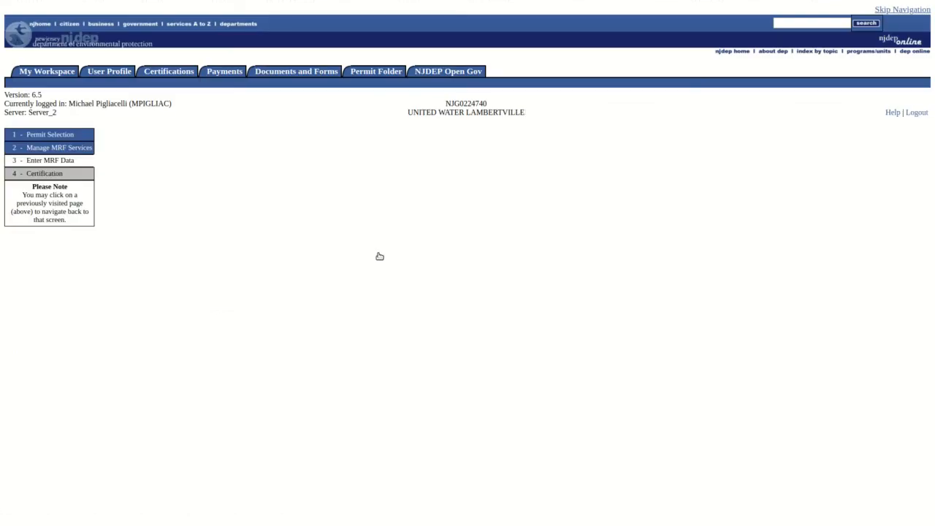
Step: Enter 5000 as the quantity for the copied NESTLE USA INC row
left_click(46, 160)
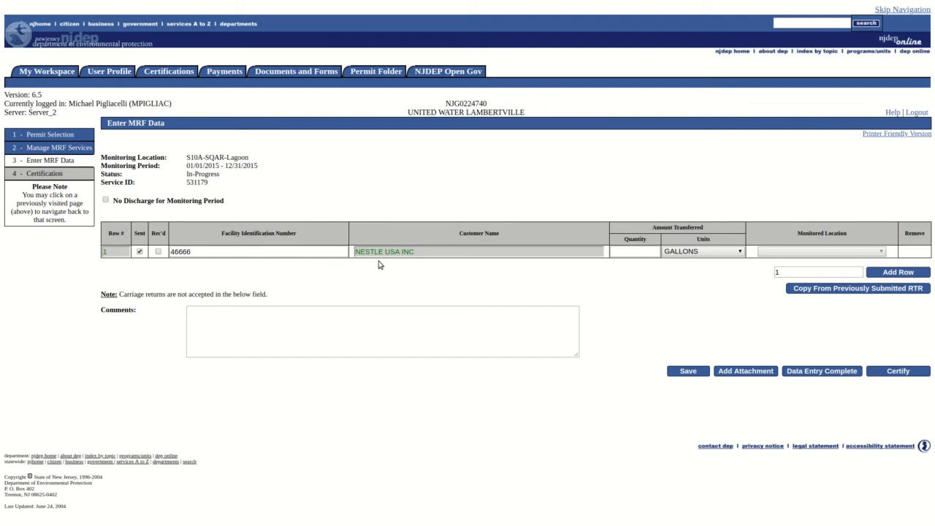
left_click(634, 251)
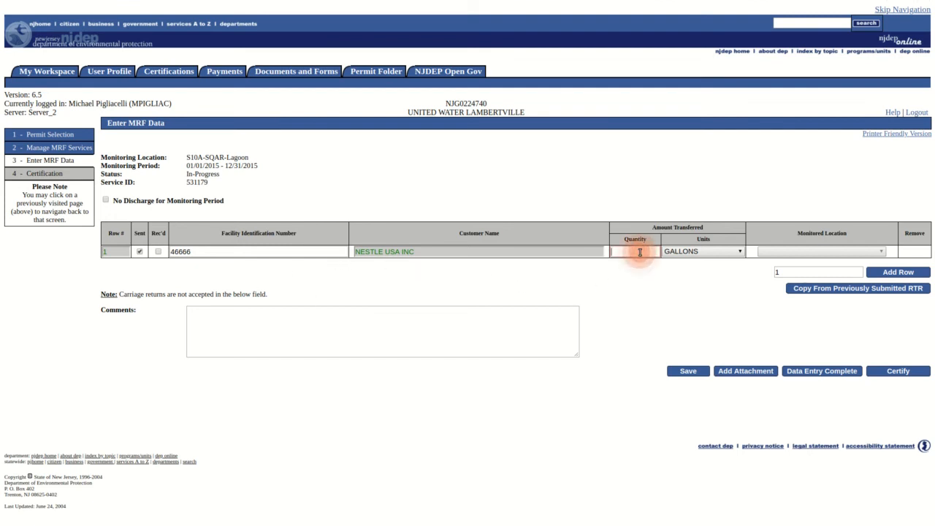
type("5")
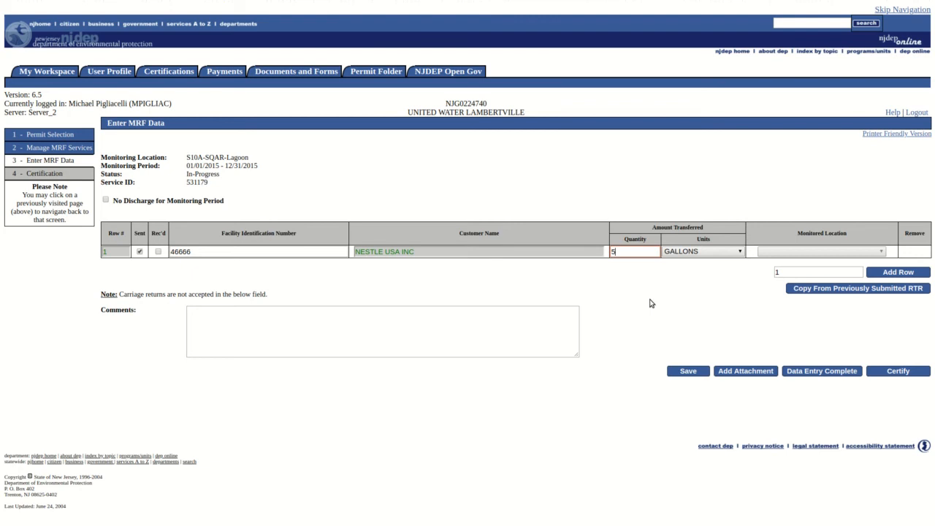
type("000")
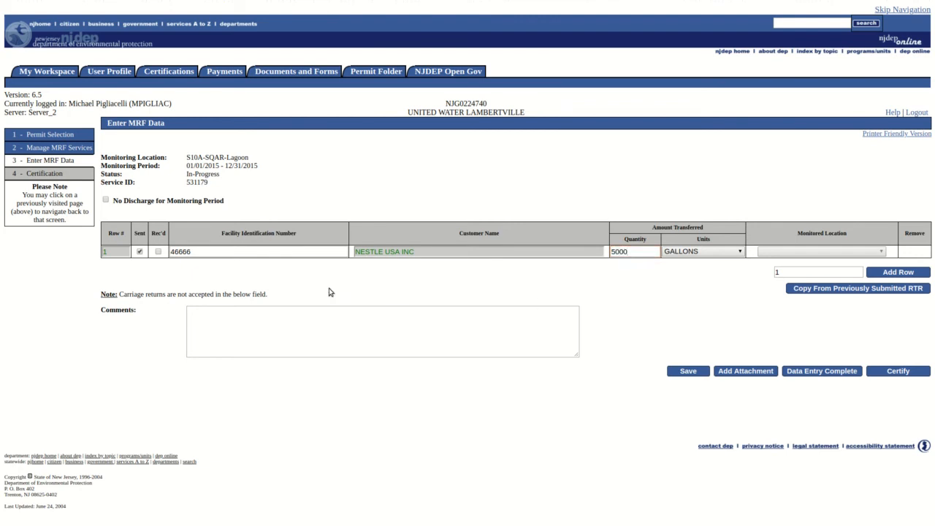
mouse_move(124, 202)
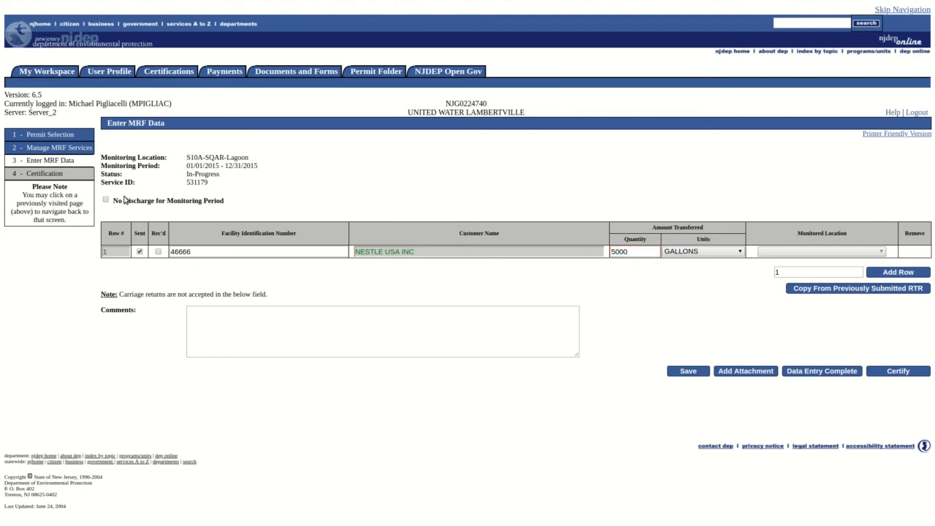
Step: Tick No Discharge for Monitoring Period, accept the NODI warning, then untick it
left_click(105, 199)
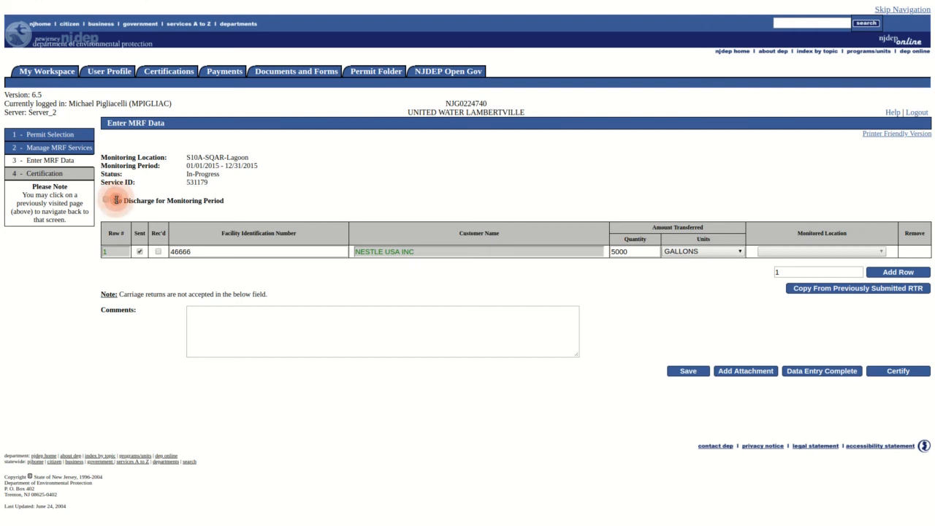
left_click(105, 200)
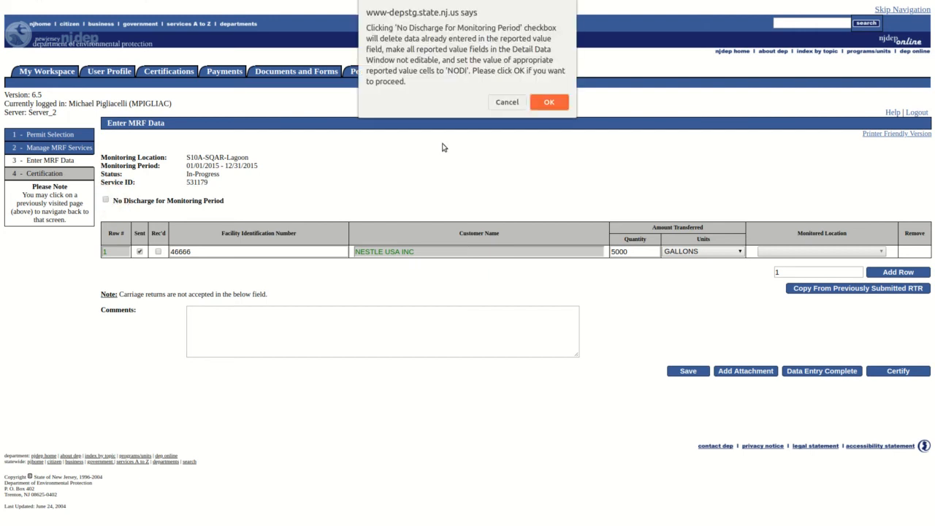
left_click(550, 102)
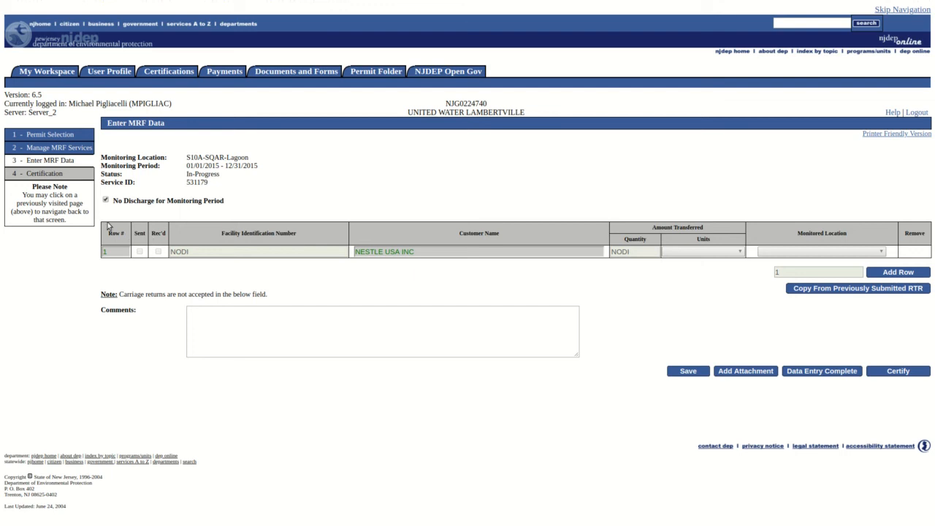
left_click(105, 200)
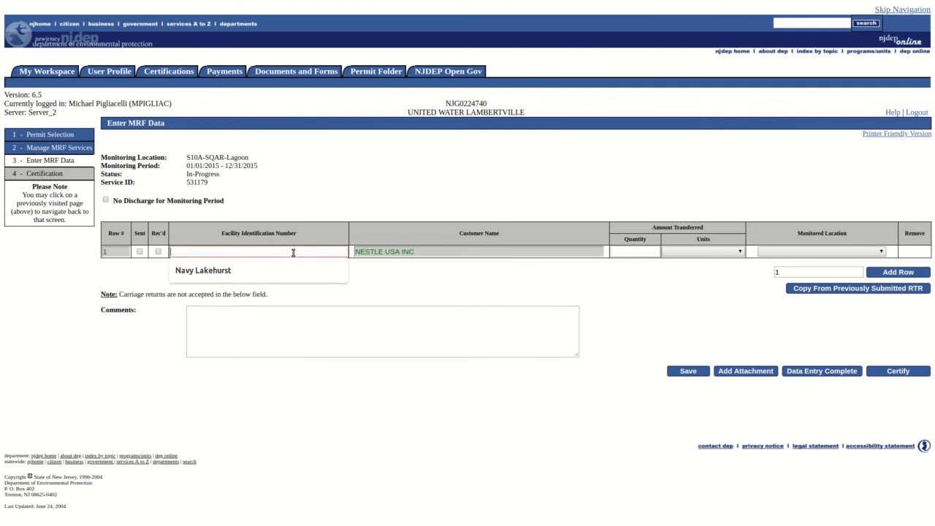
Step: Re-enter facility identification number 46666 in the NESTLE USA INC row
left_click(202, 270)
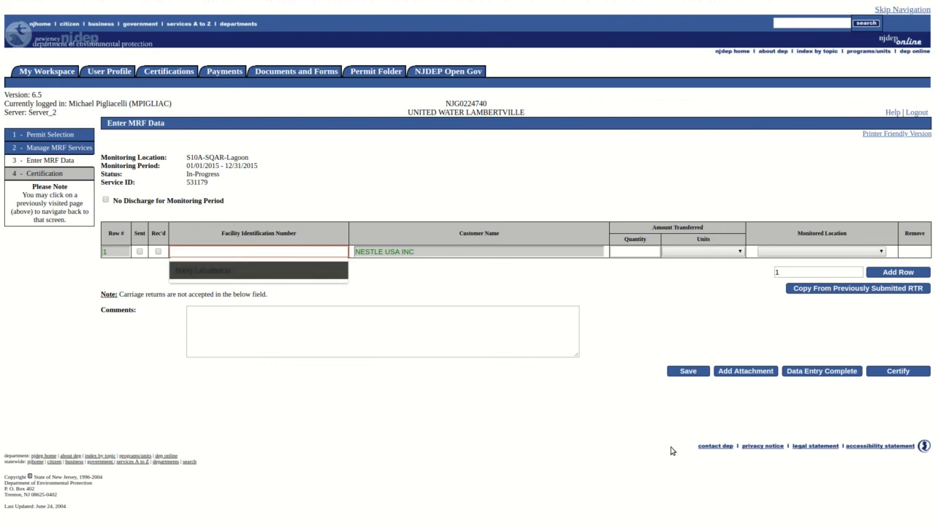
left_click(687, 371)
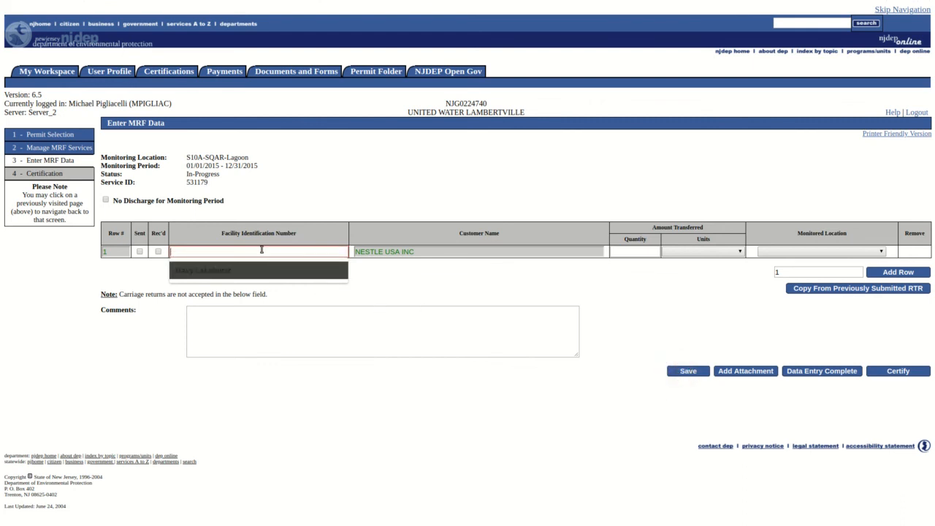
type("46666")
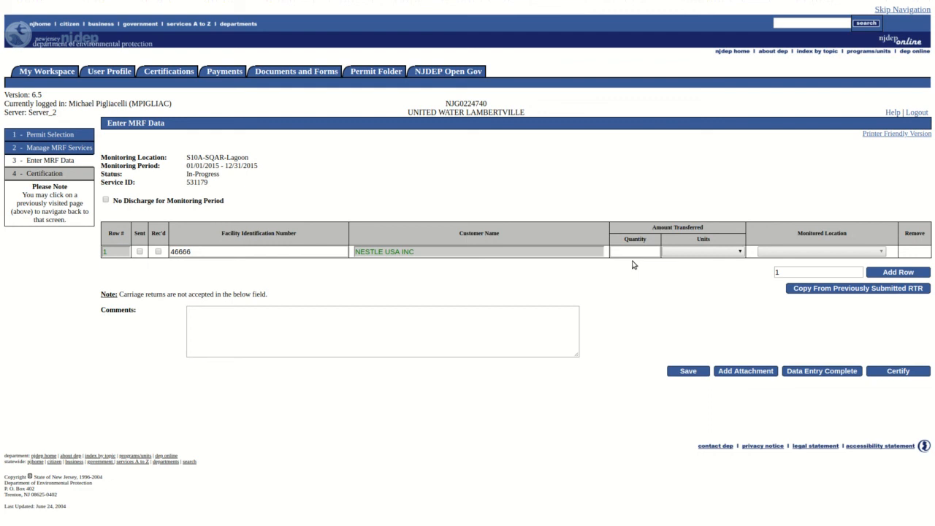
mouse_move(795, 365)
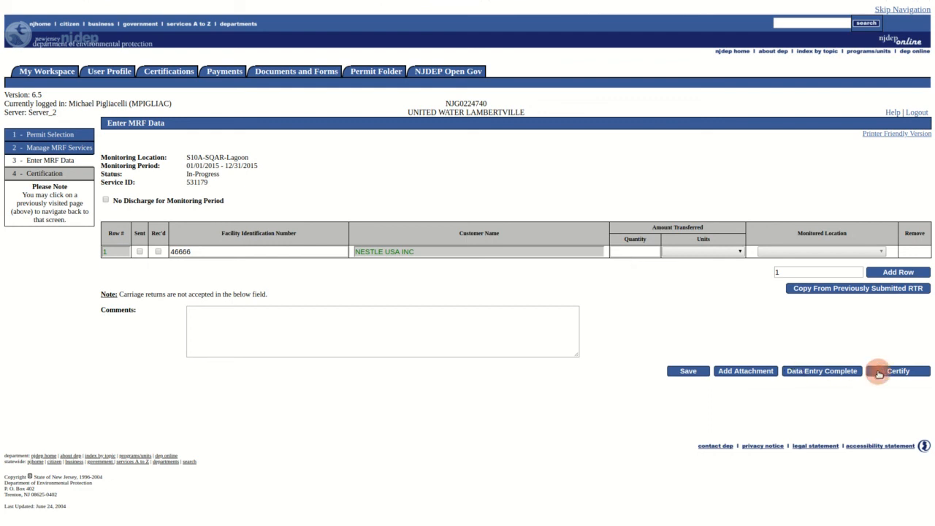
mouse_move(626, 325)
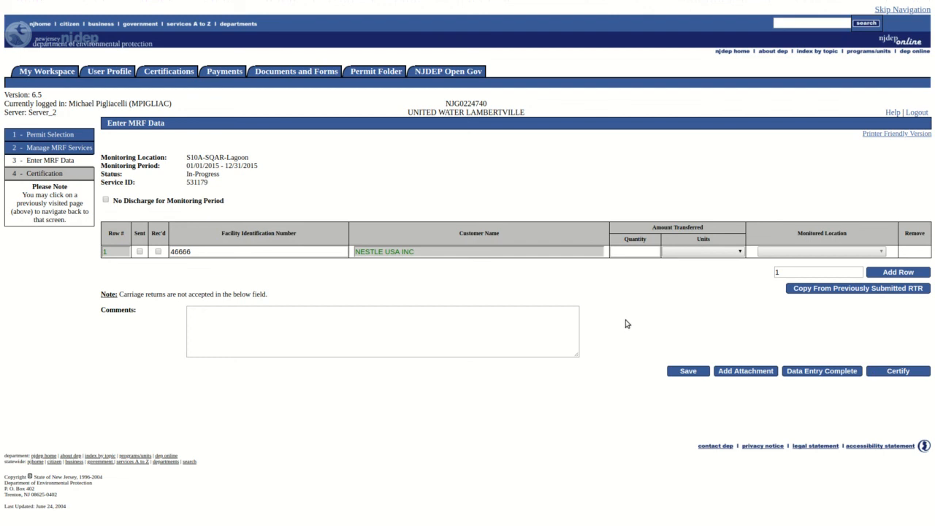